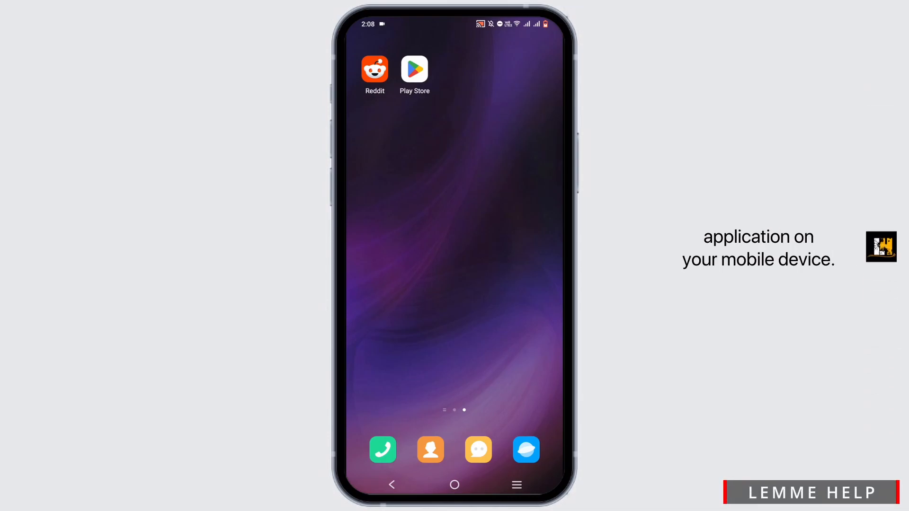
Launch Reddit and open the account side menu from the top-right avatar
click(374, 69)
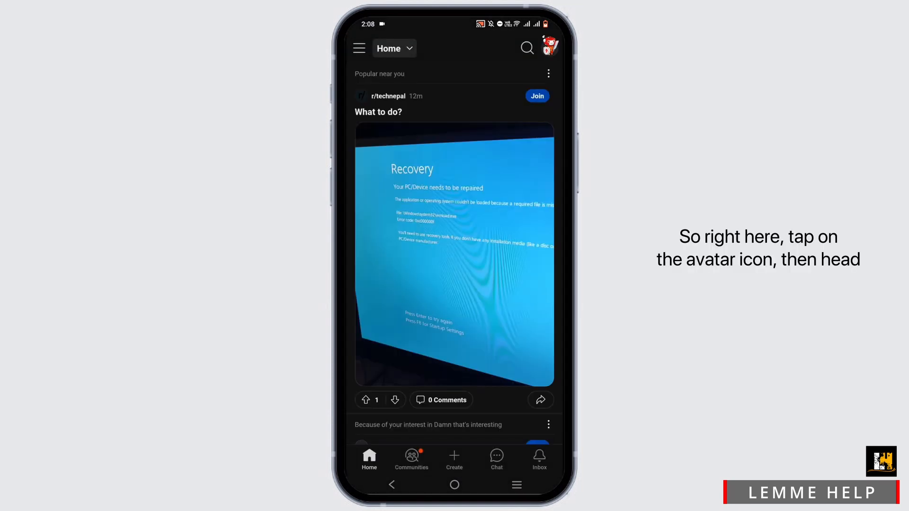
click(552, 47)
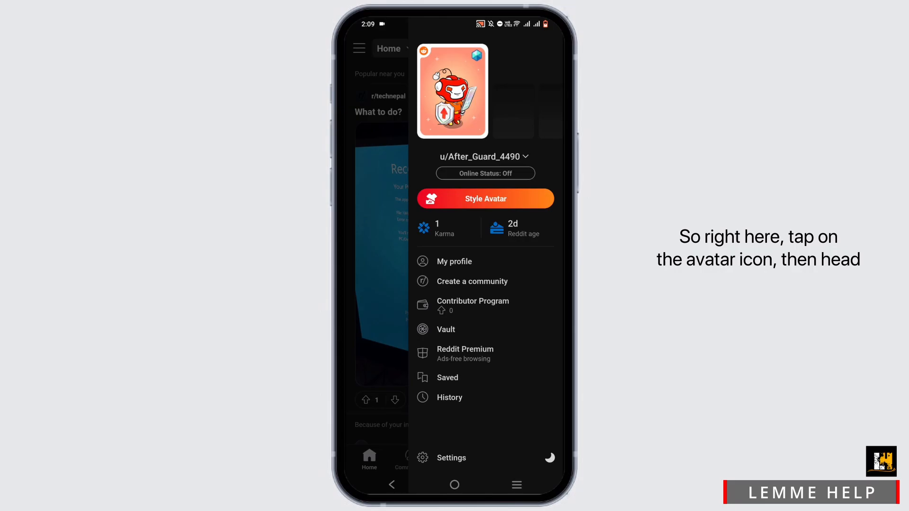
Go to Settings, then Account settings for the signed-in username
click(451, 458)
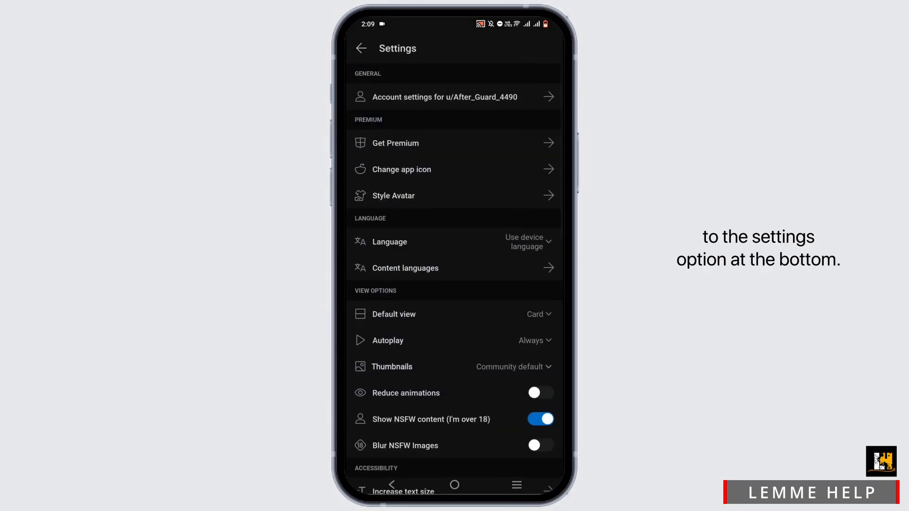
click(446, 97)
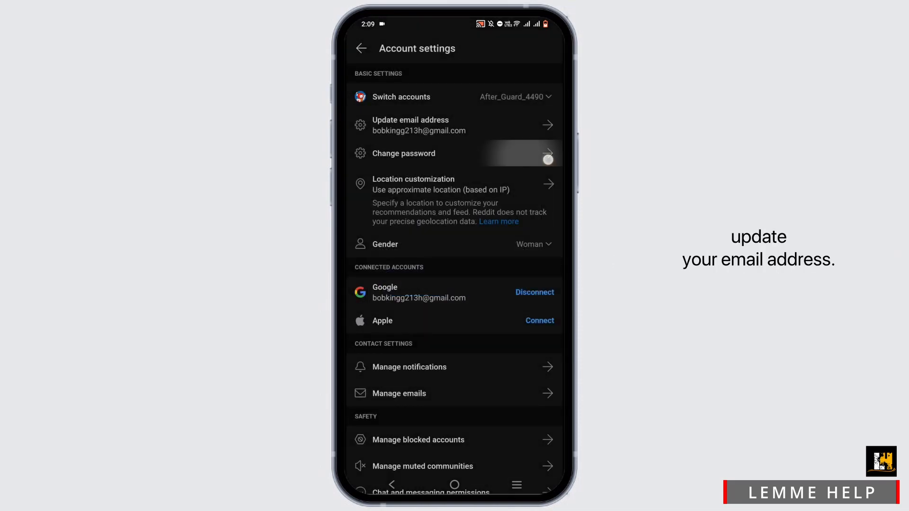
Request a password-creation link by email via Update email address, then dismiss the notice
click(419, 125)
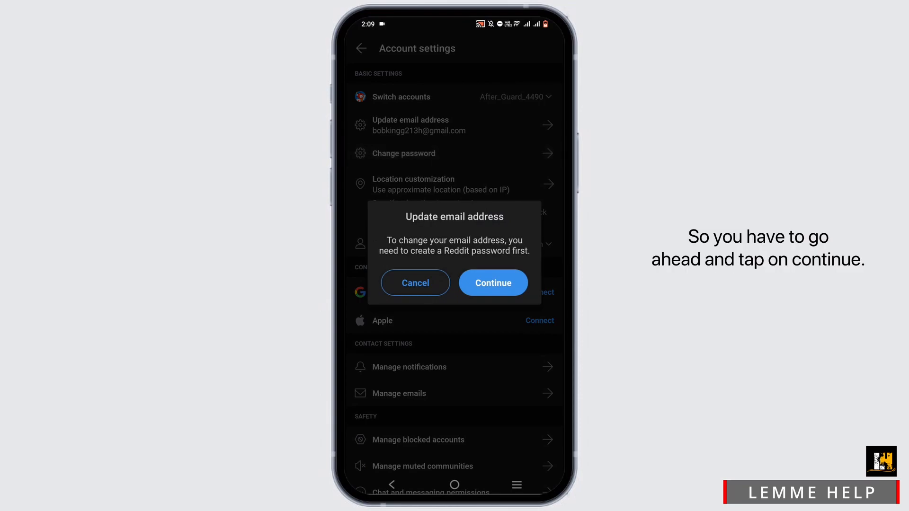
click(493, 283)
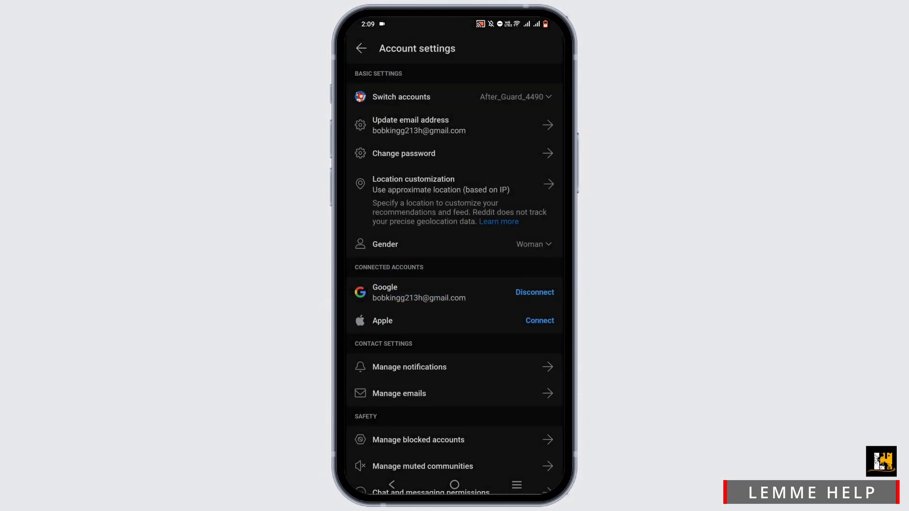
click(404, 154)
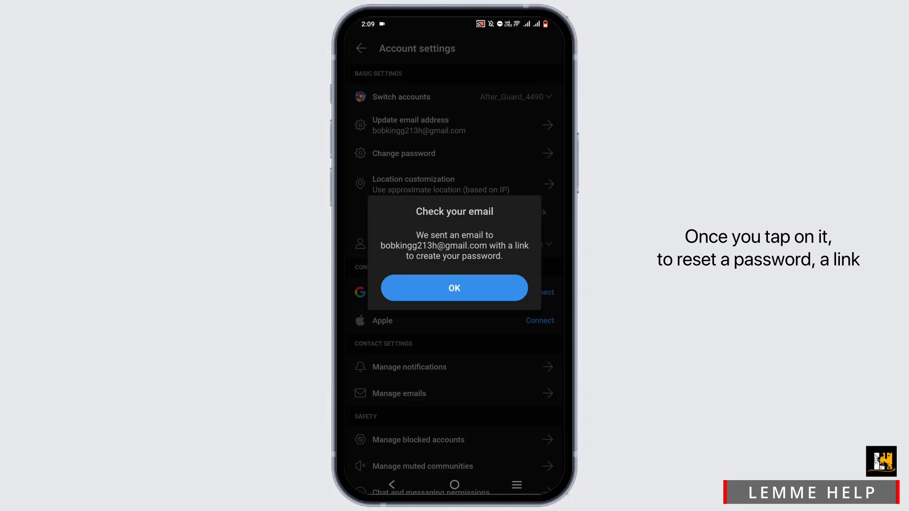
click(454, 288)
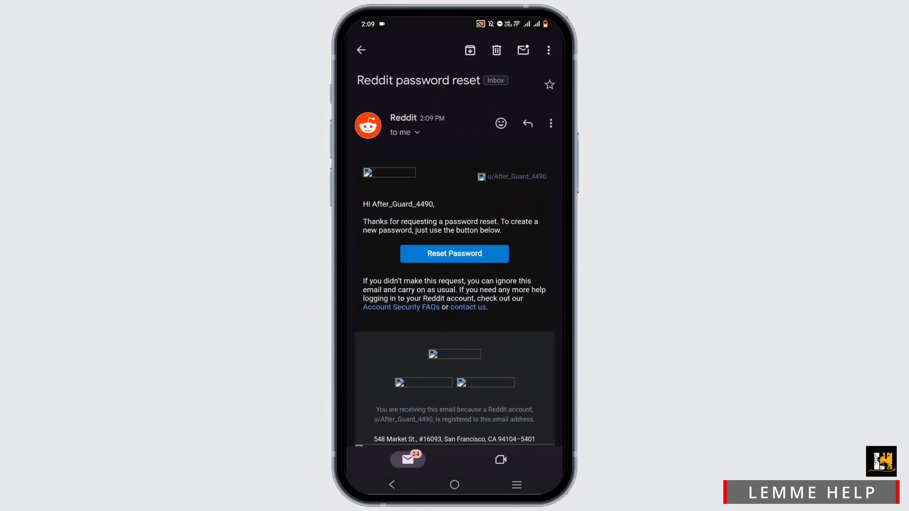
Follow the Reset Password link in the Reddit email to return to the app
click(454, 254)
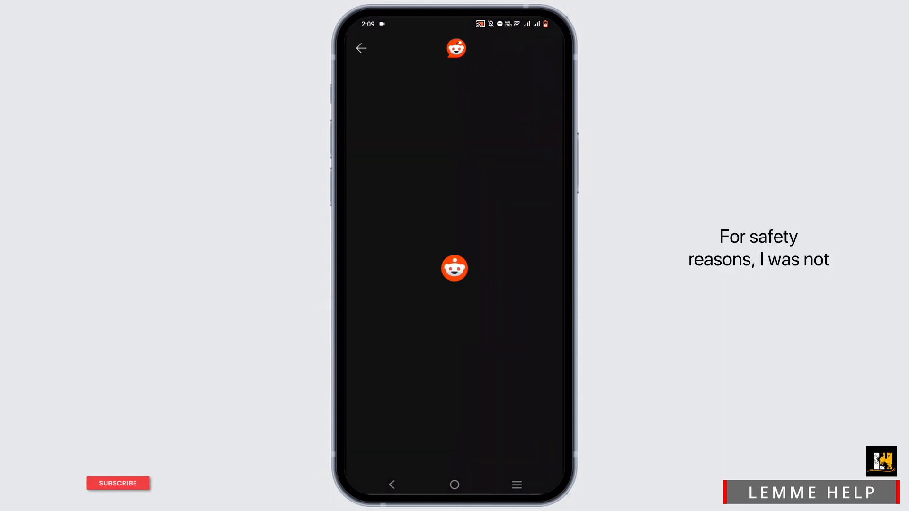
click(118, 484)
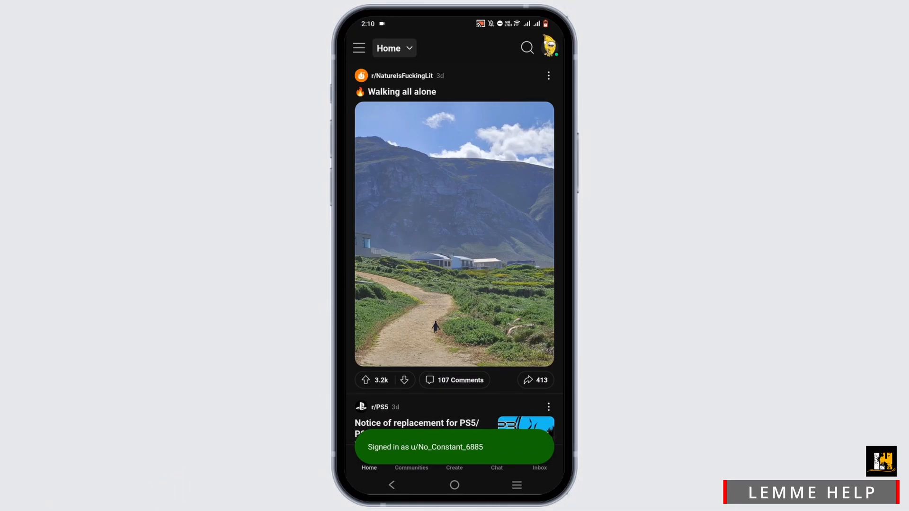
Open the profile sign-in sheet and choose Continue with Google
click(549, 47)
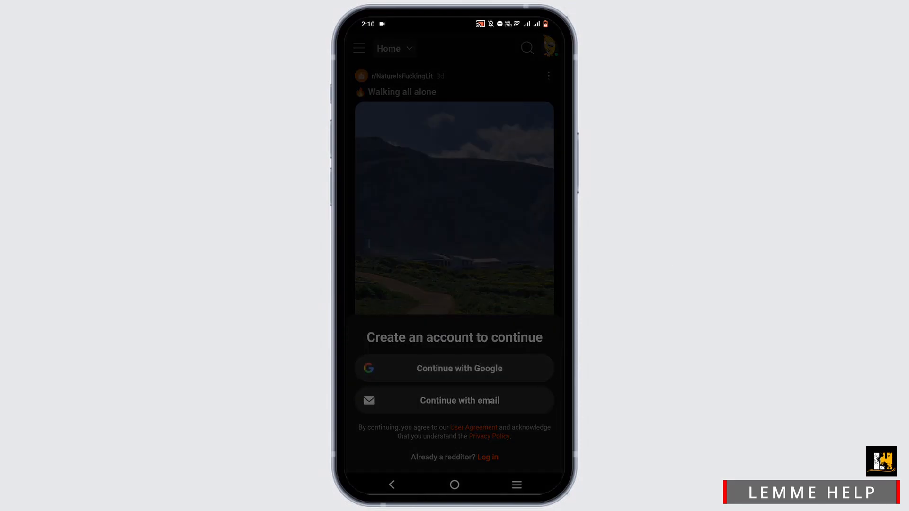
click(454, 368)
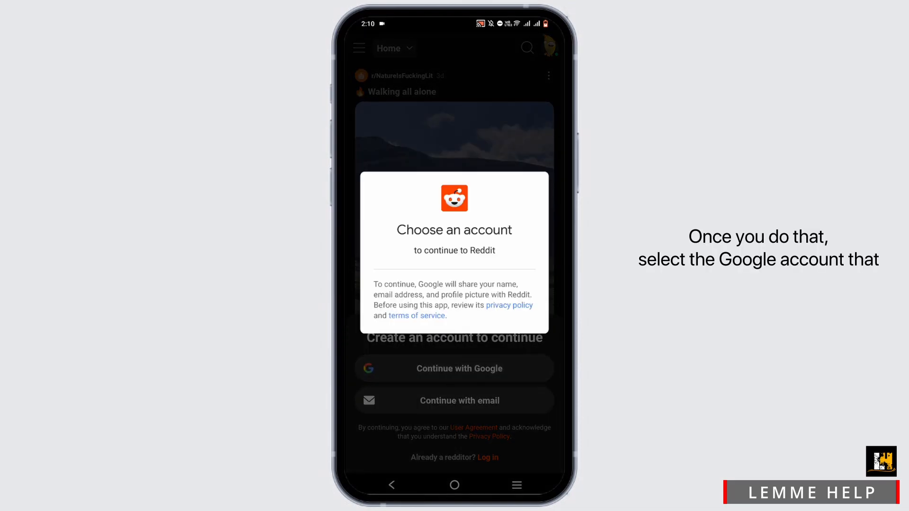